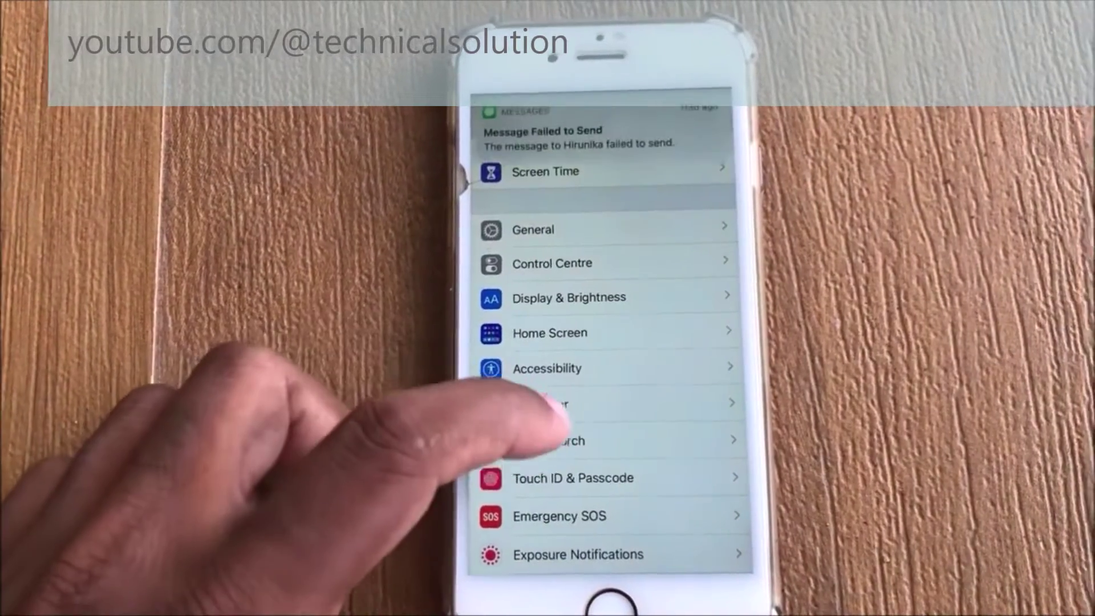
pyautogui.scroll(-3)
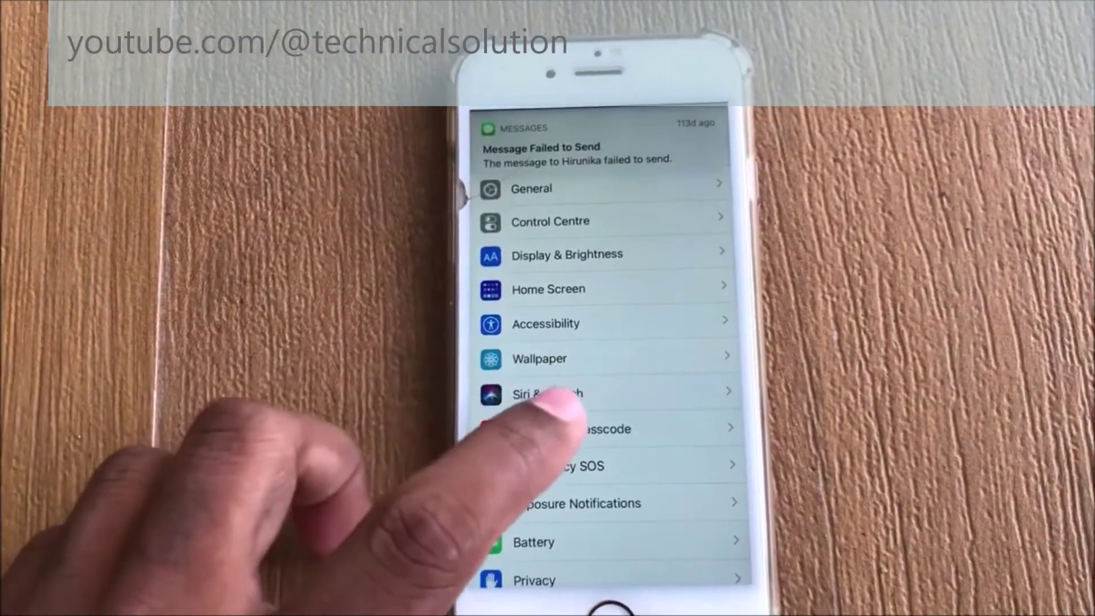